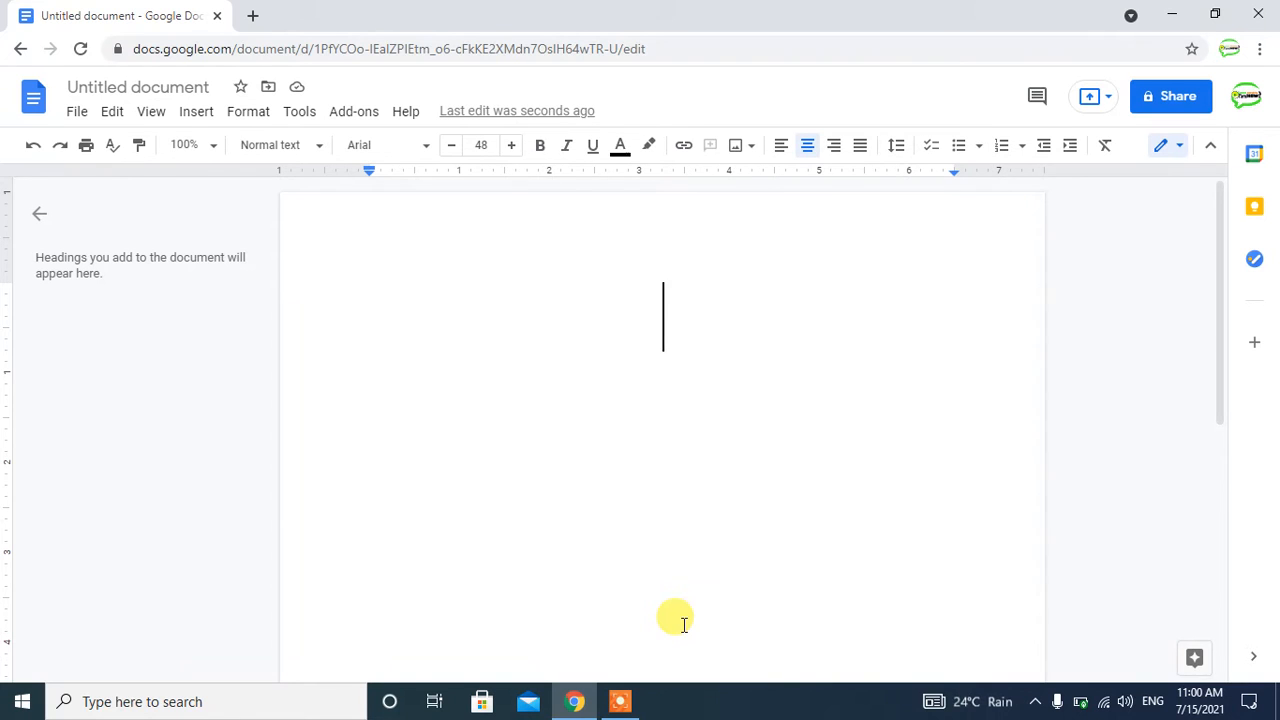
pyautogui.moveTo(196, 112)
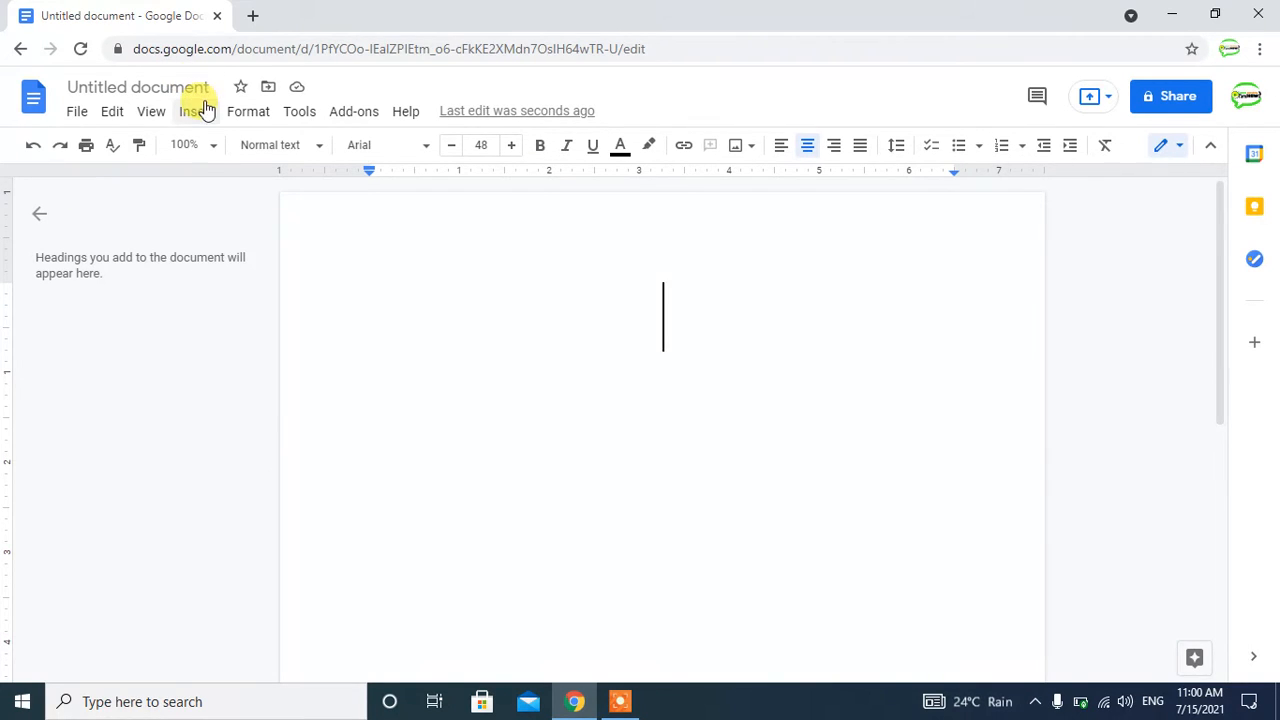
# Show the Insert menu's list of insertable items over the blank page.
pyautogui.click(196, 112)
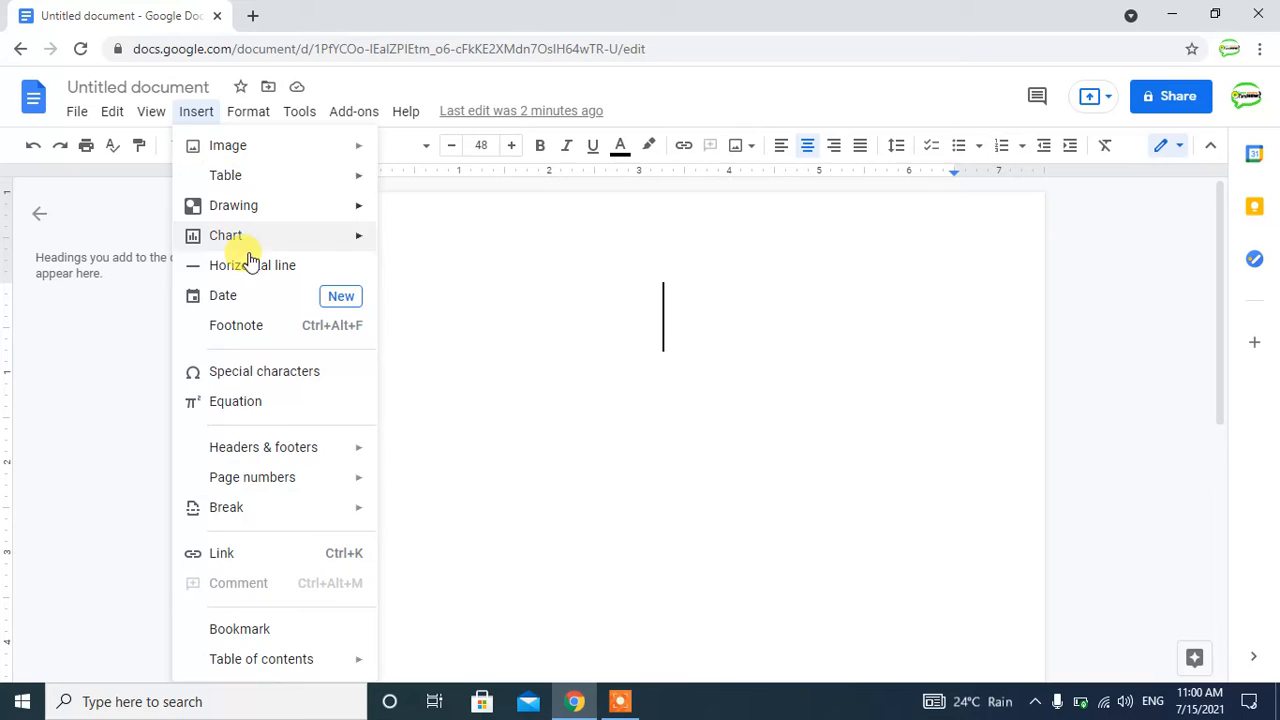
pyautogui.moveTo(276, 378)
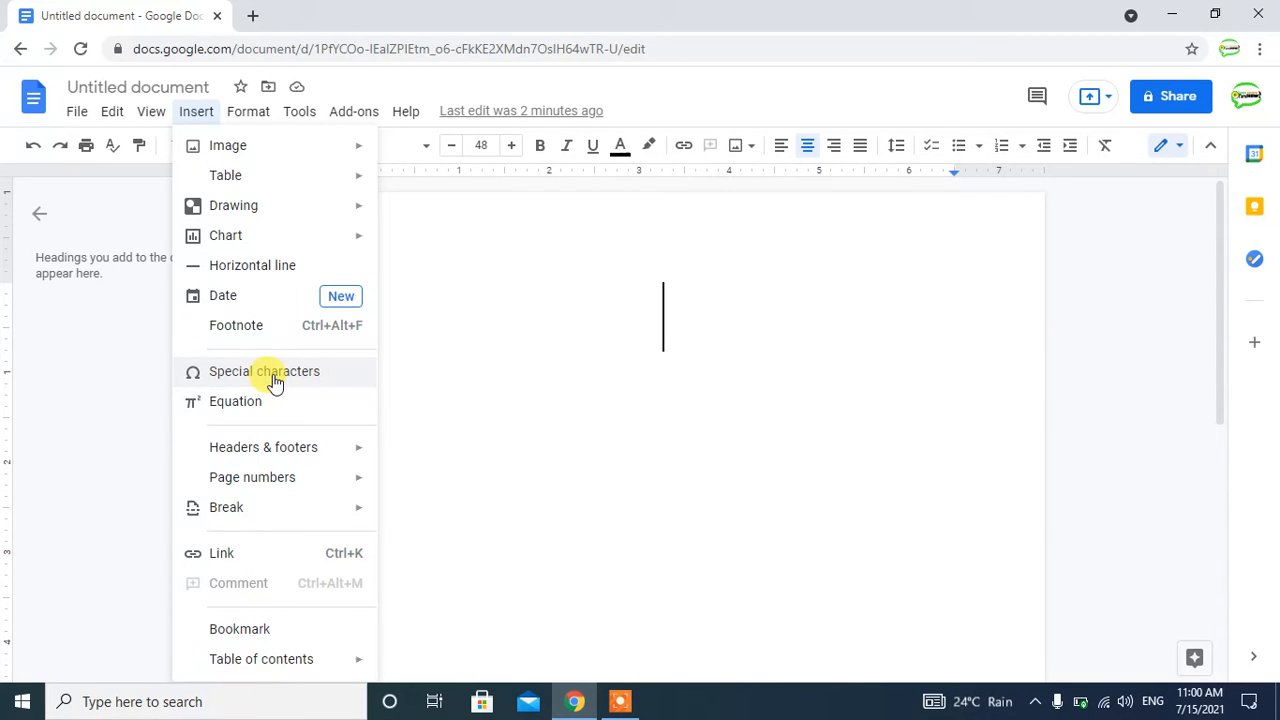
# Bring up the Special characters picker, leaving the category set to Symbol / Math.
pyautogui.click(264, 370)
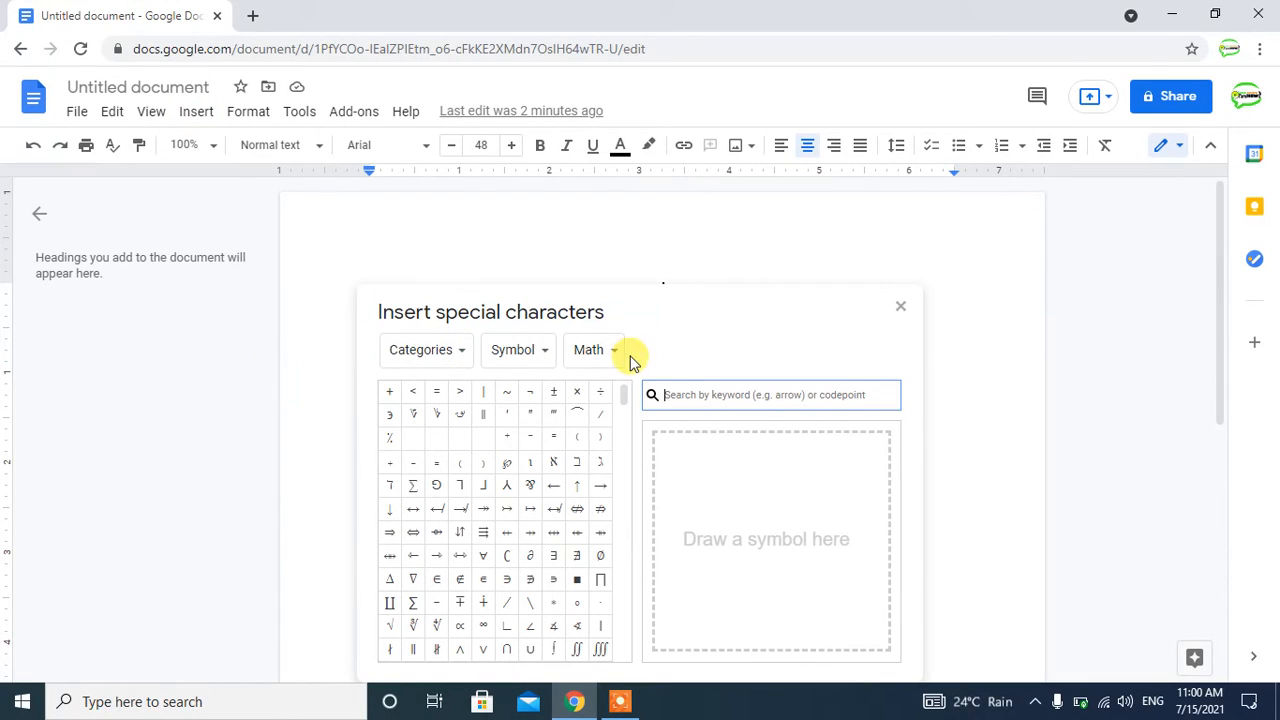
pyautogui.moveTo(428, 348)
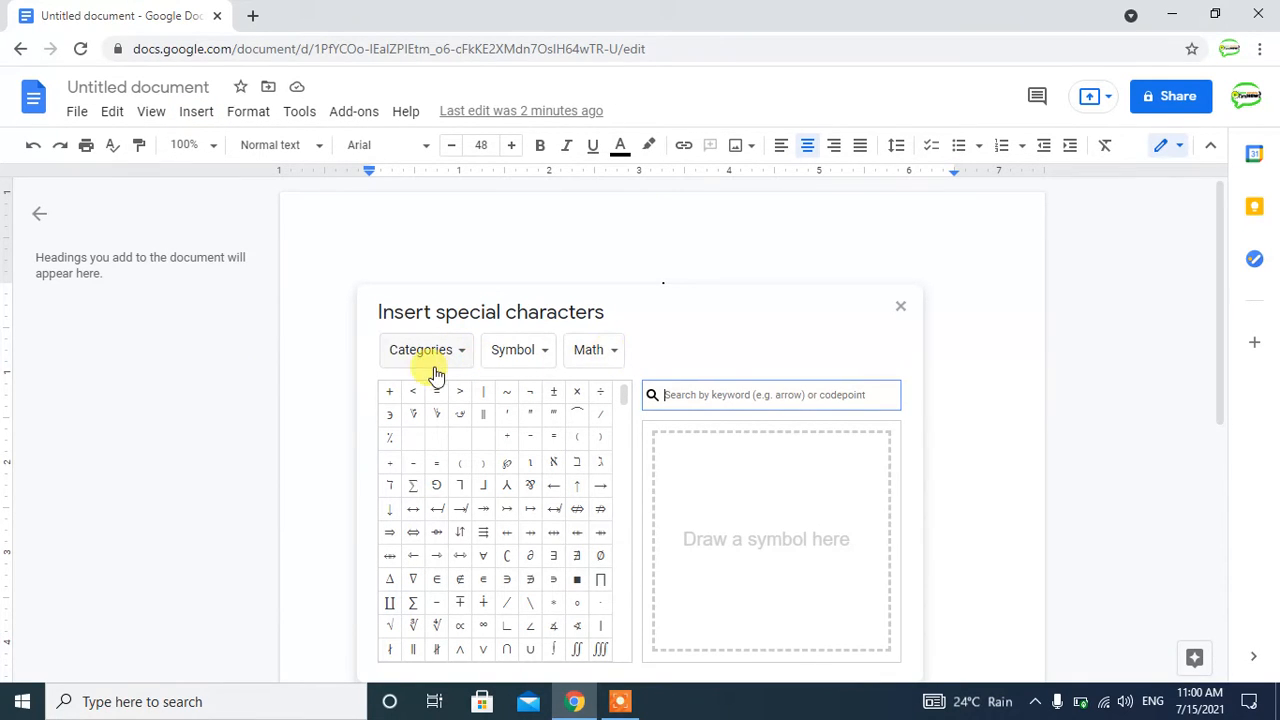
pyautogui.moveTo(628, 360)
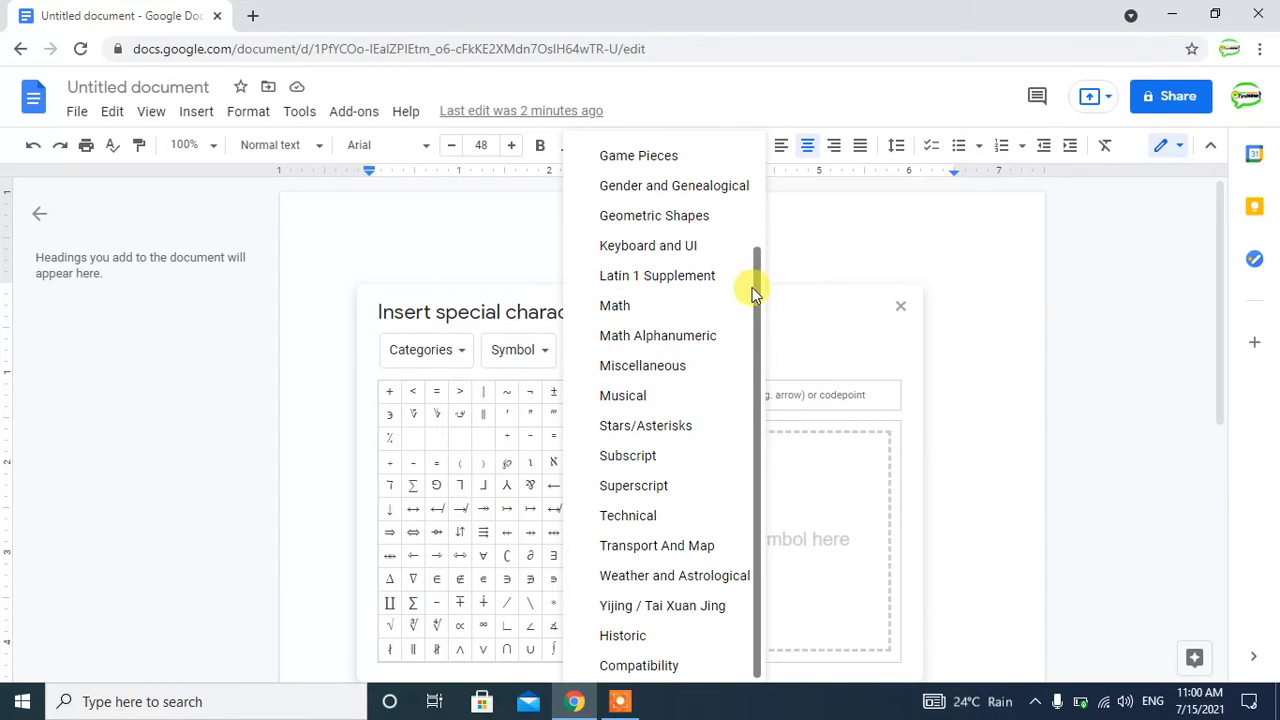
pyautogui.click(614, 304)
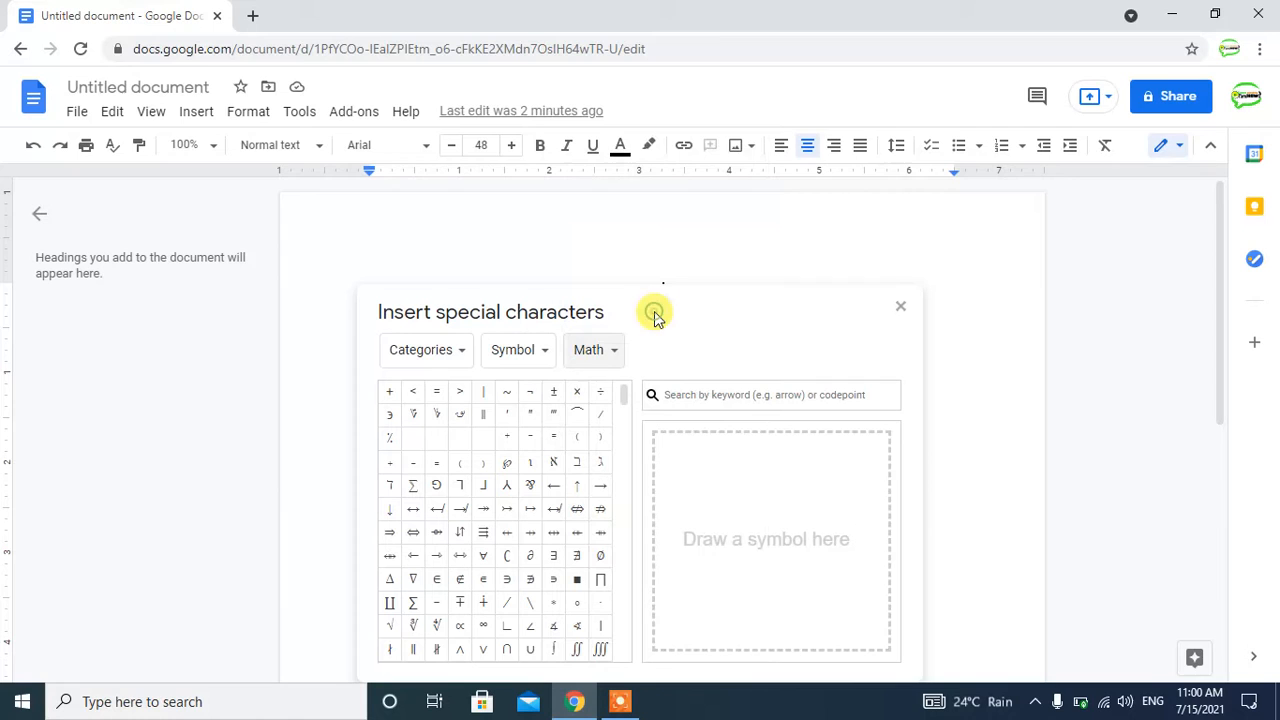
# Search the picker for "bet", insert the Greek small letter beta, and close the picker.
pyautogui.click(770, 394)
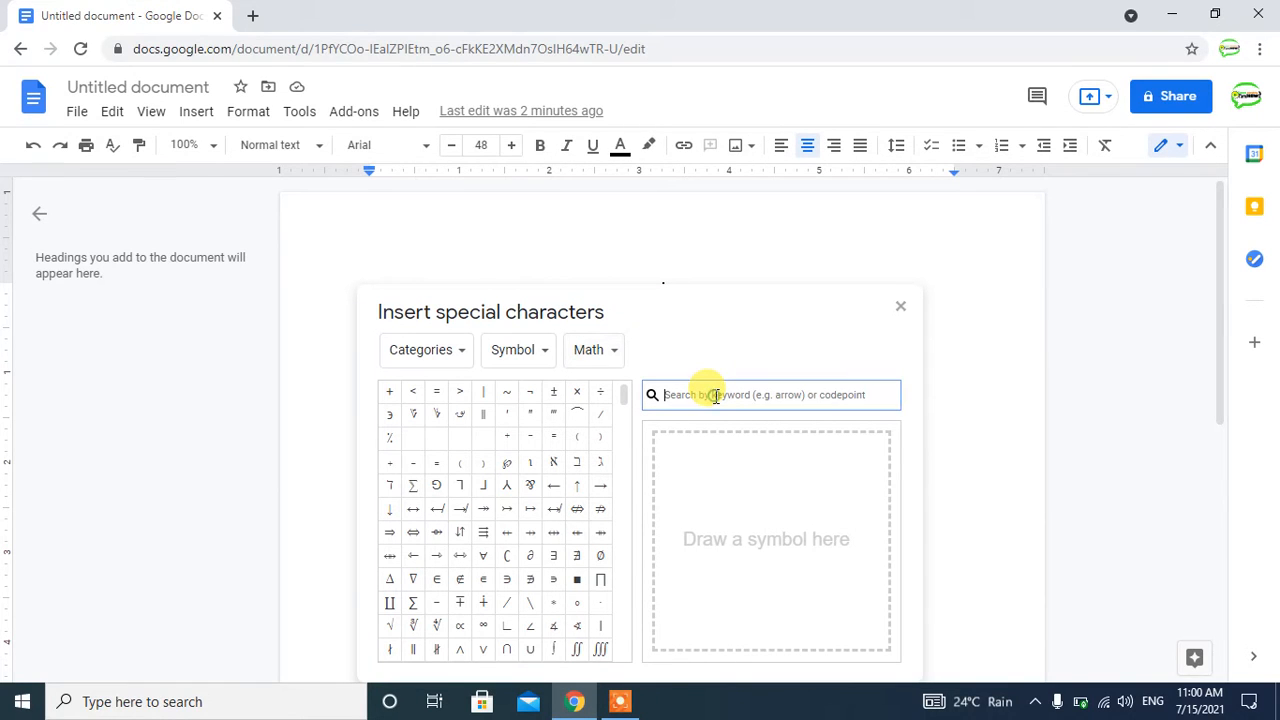
pyautogui.write('be')
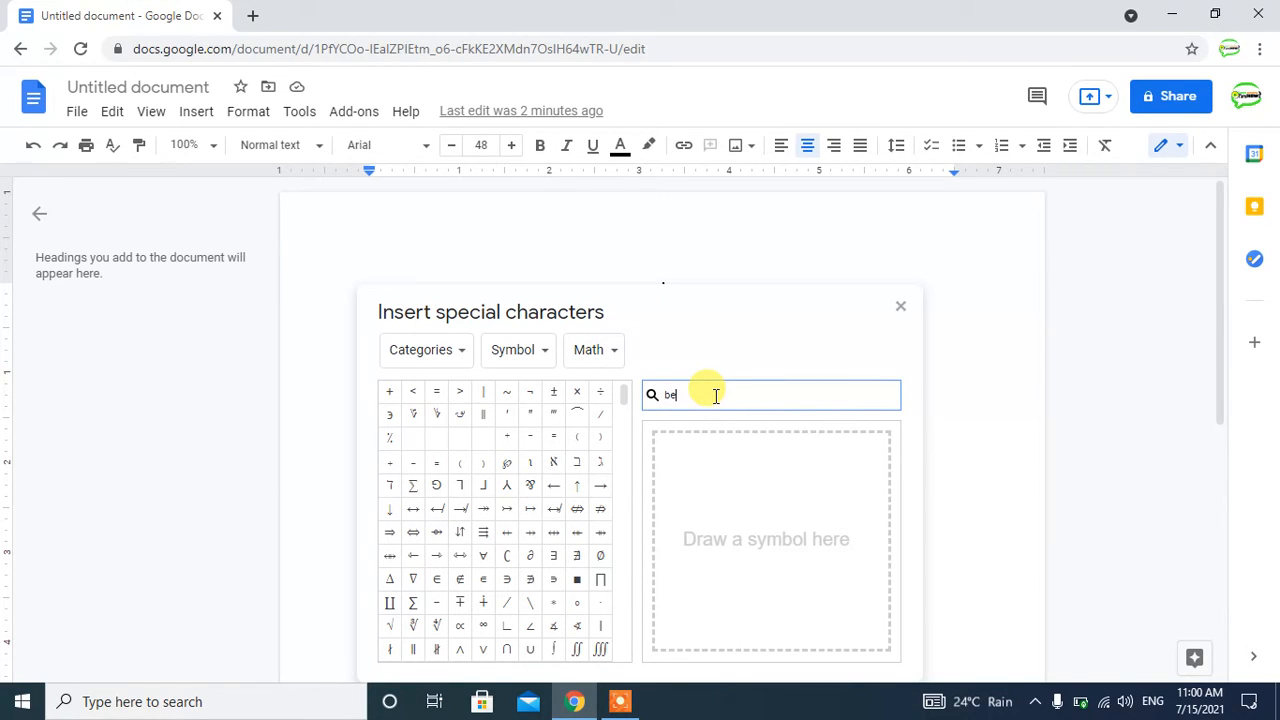
pyautogui.write('t')
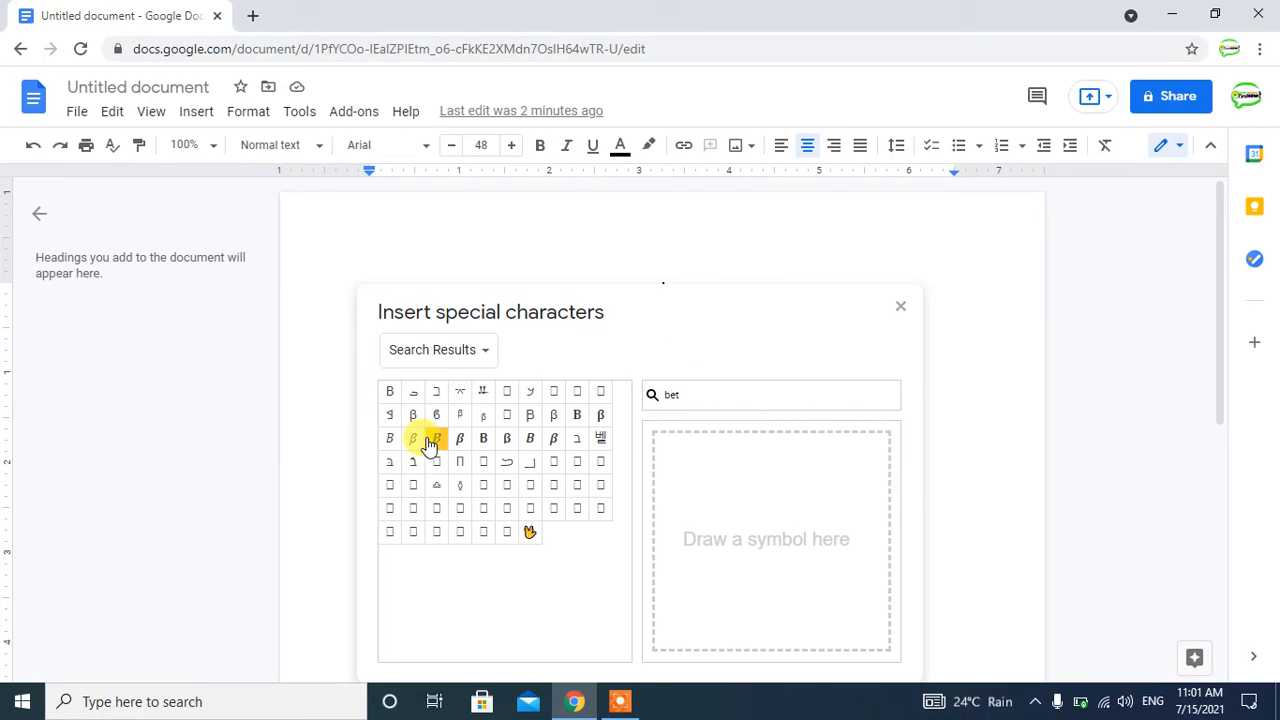
pyautogui.moveTo(436, 438)
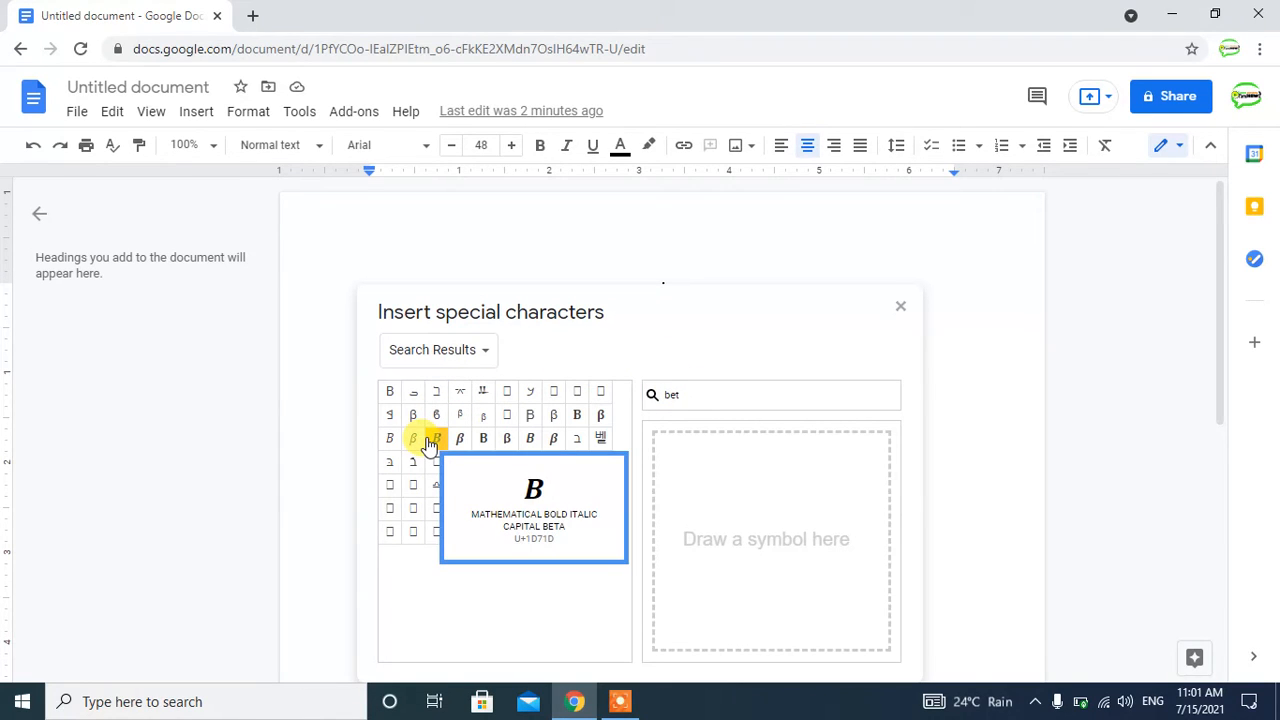
pyautogui.moveTo(388, 414)
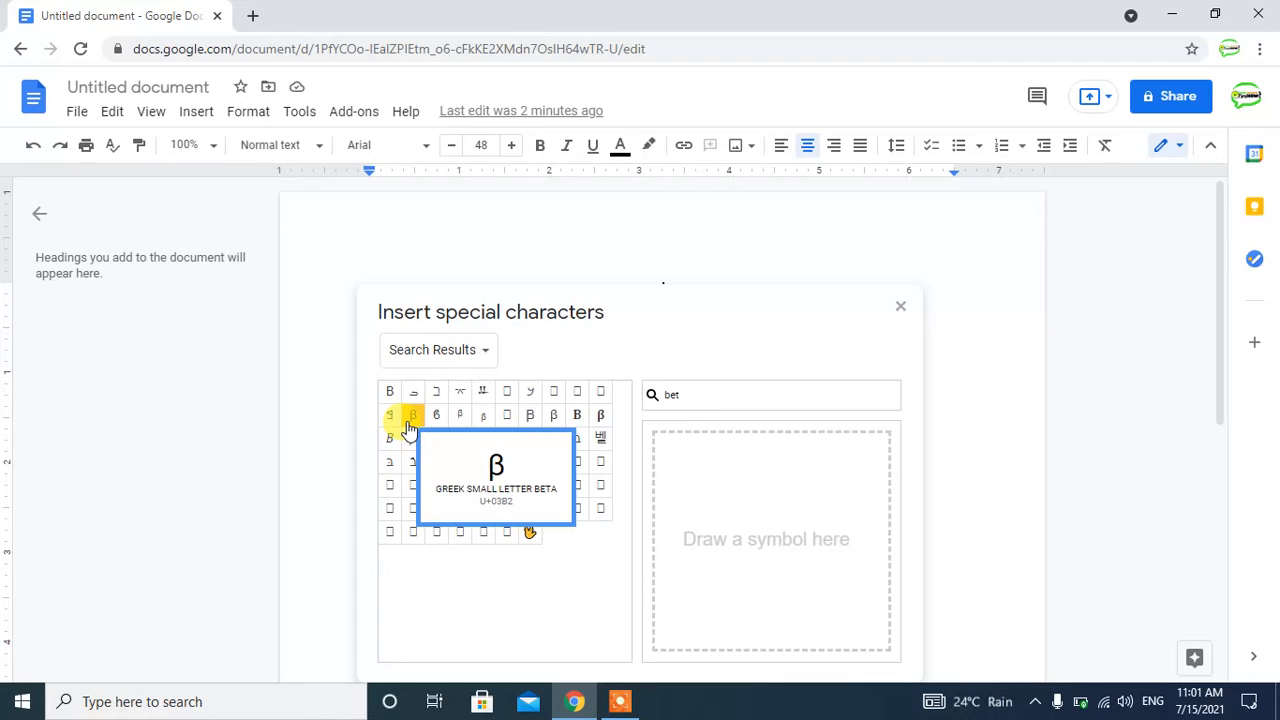
pyautogui.moveTo(460, 438)
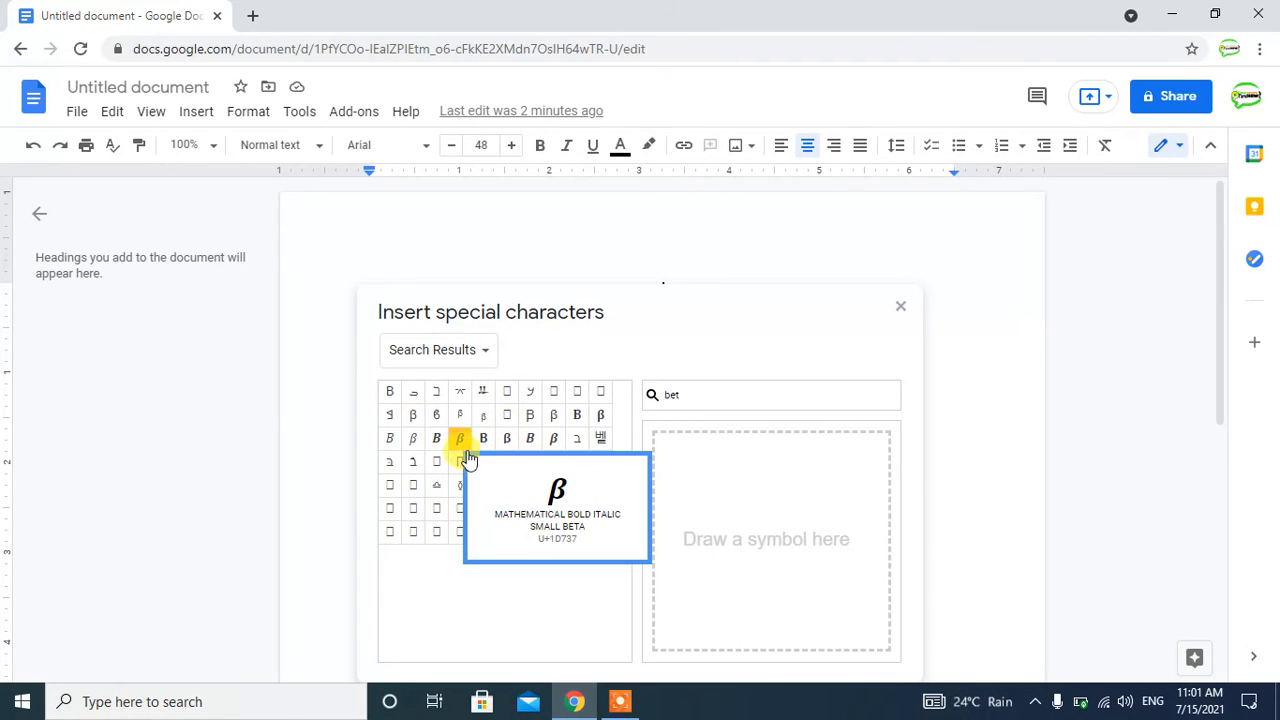
pyautogui.moveTo(412, 414)
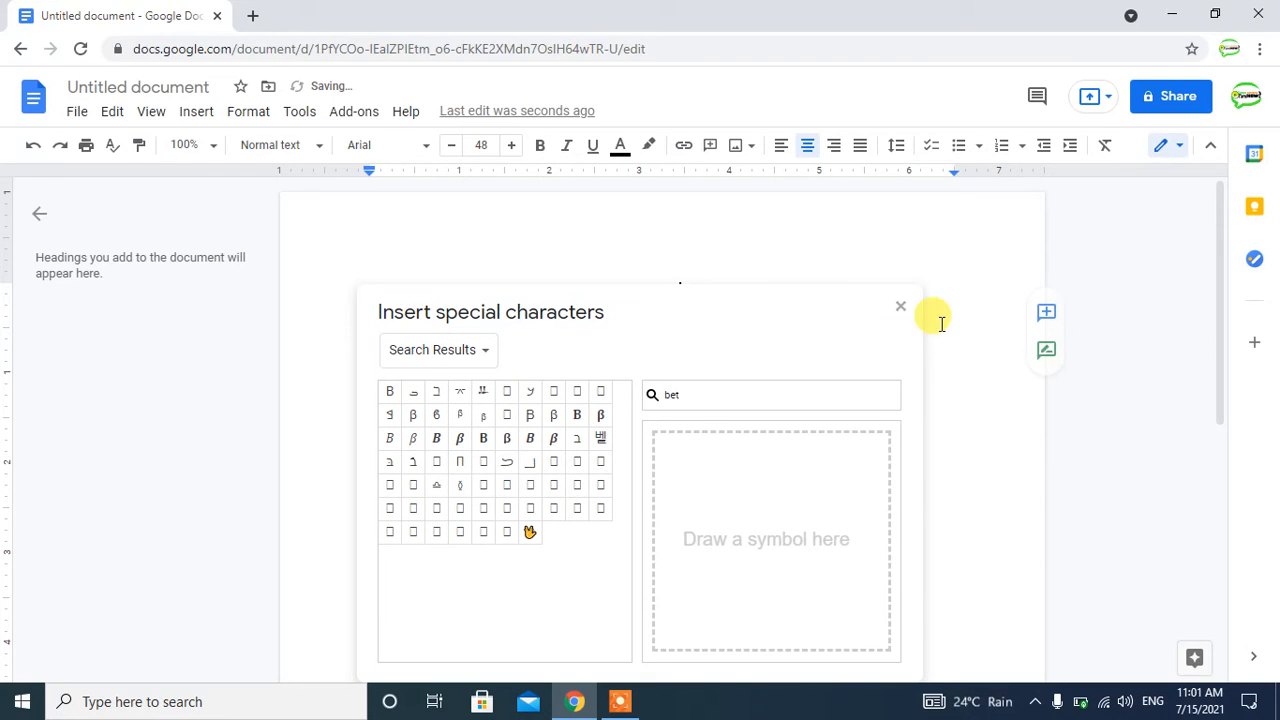
pyautogui.moveTo(1220, 330)
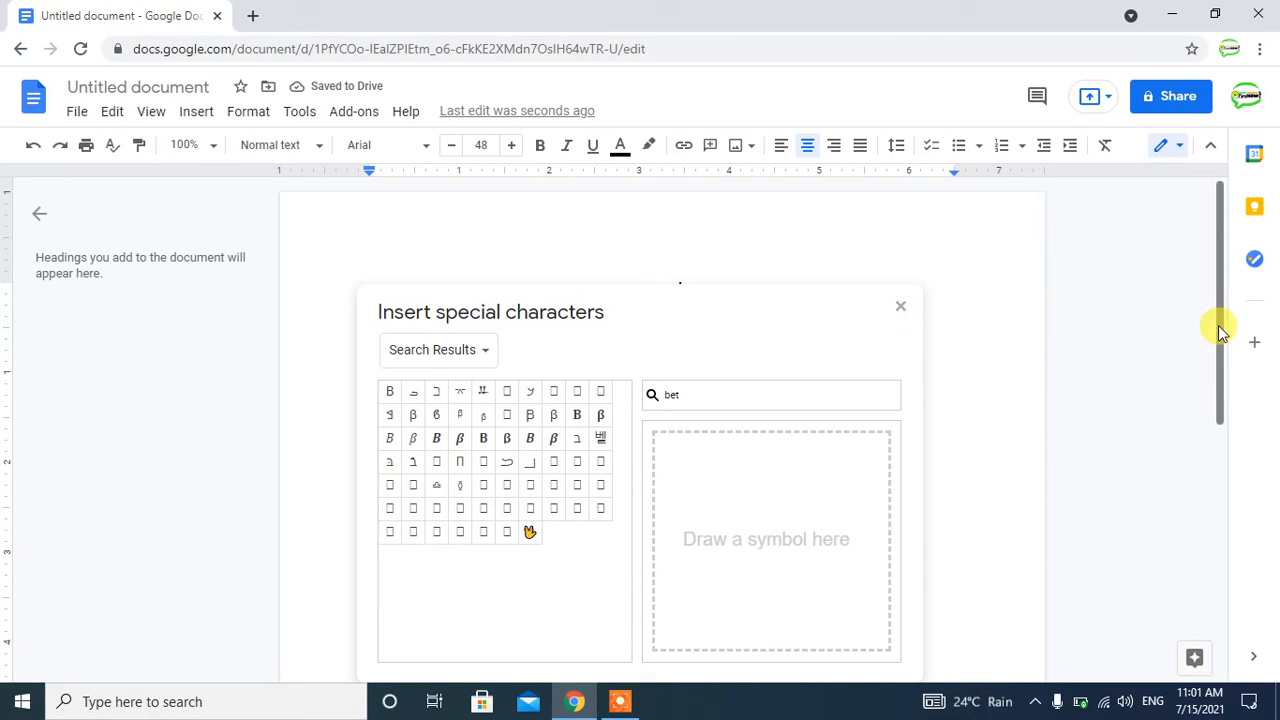
pyautogui.moveTo(1068, 280)
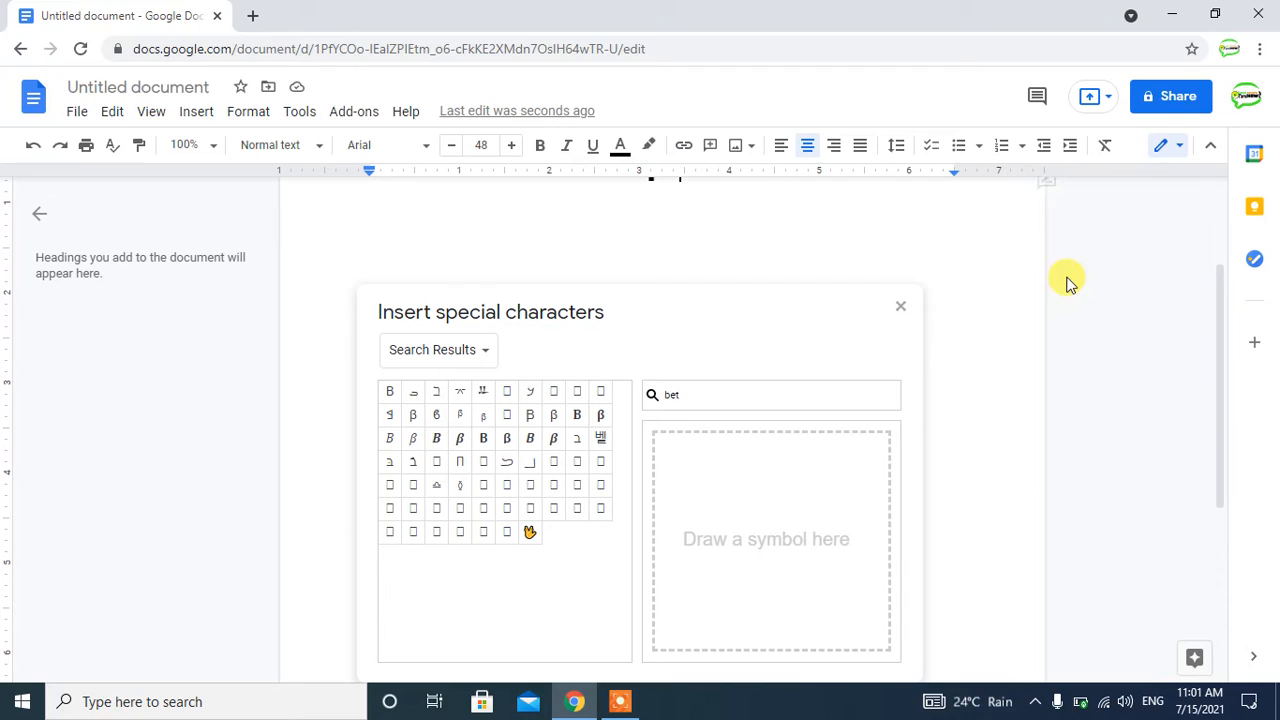
pyautogui.click(900, 304)
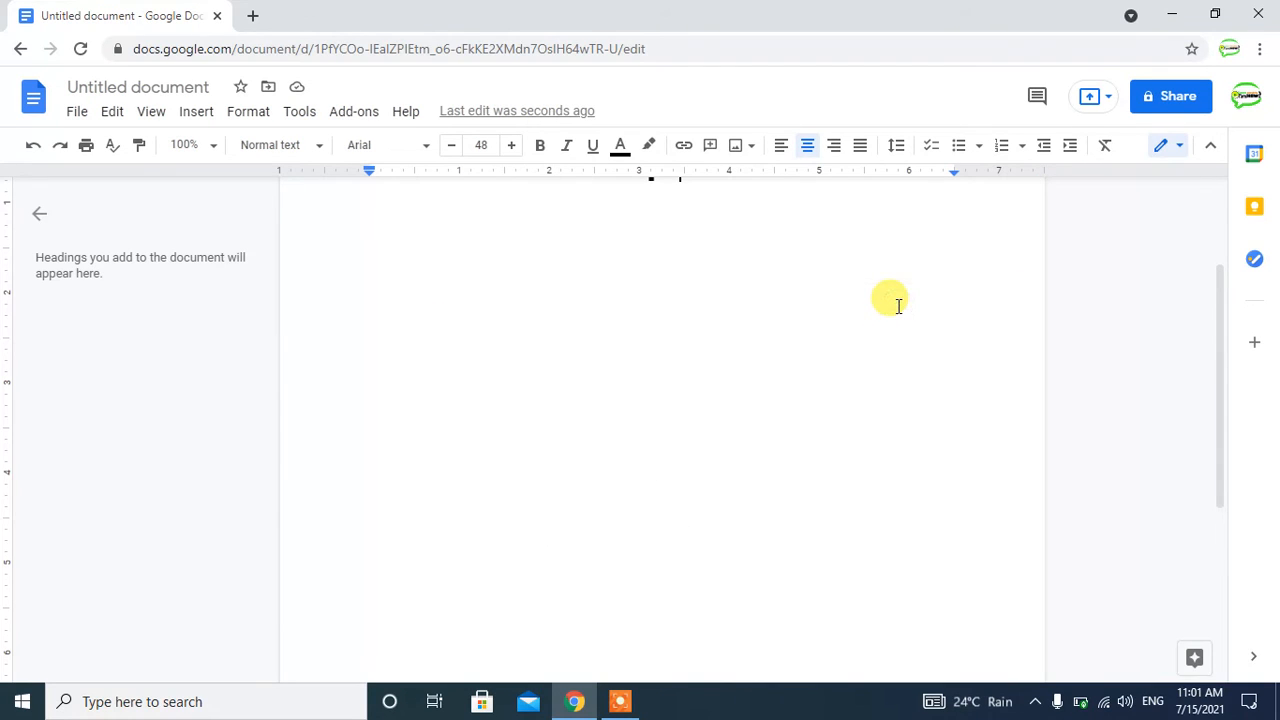
pyautogui.moveTo(1228, 288)
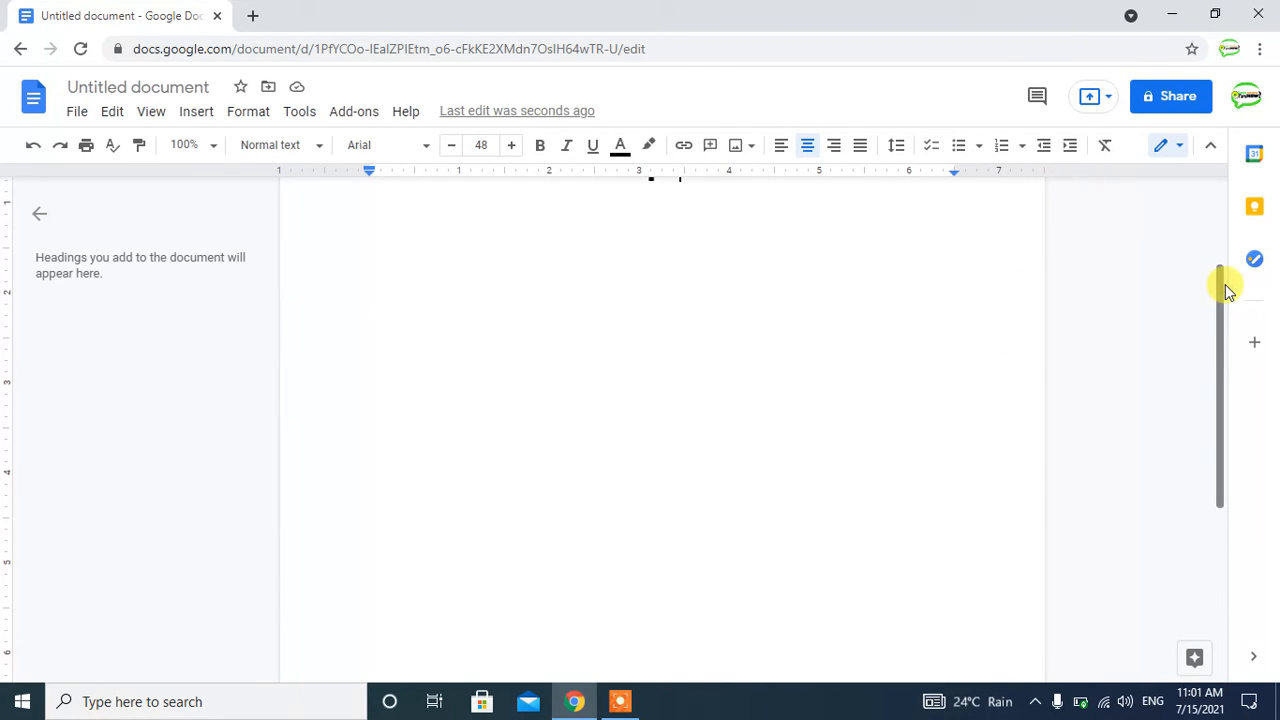
# Have the large β character sit near the top centre of the otherwise empty page.
pyautogui.write('β')
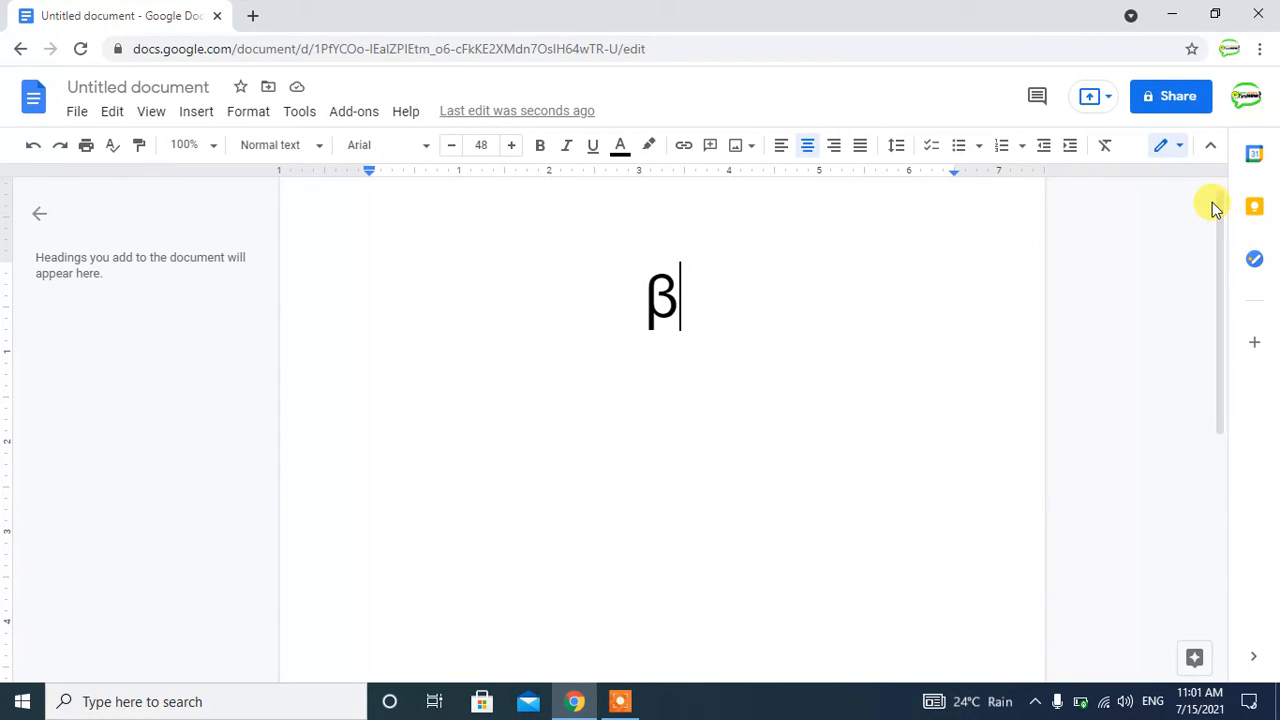
pyautogui.moveTo(842, 220)
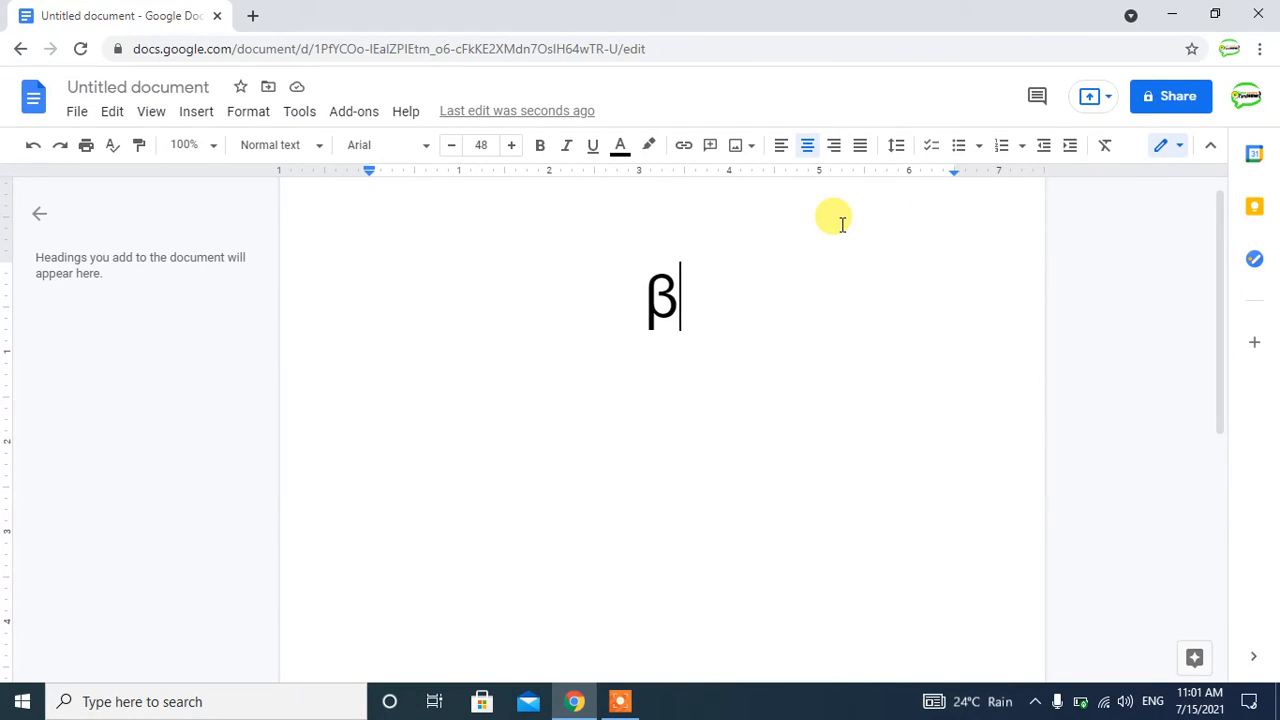